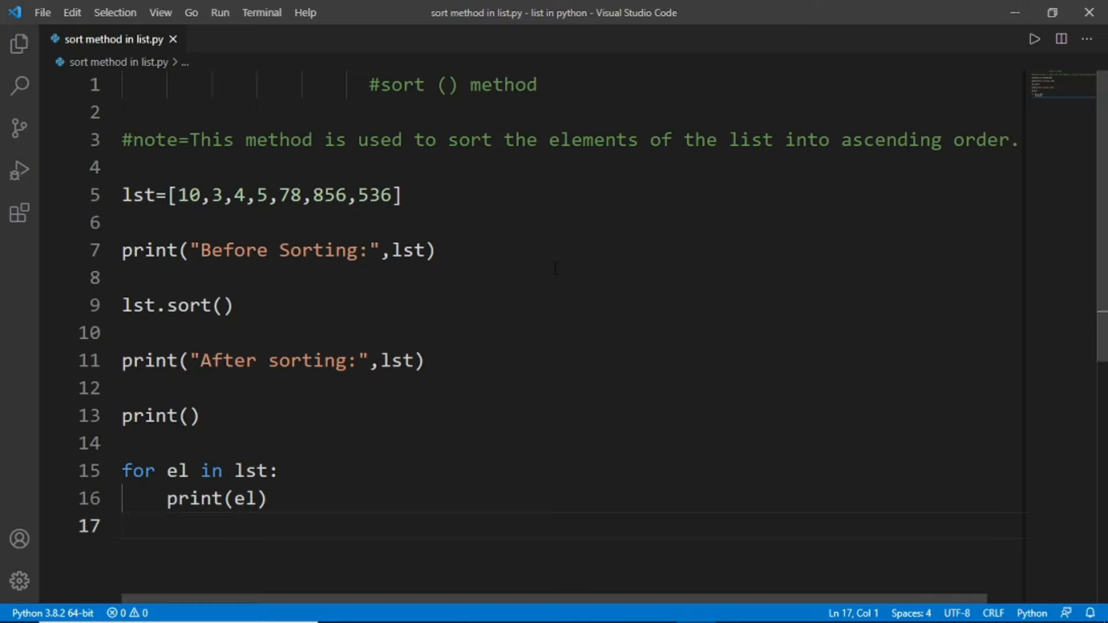
{"action": "mouse_move", "coordinate": [879, 258]}
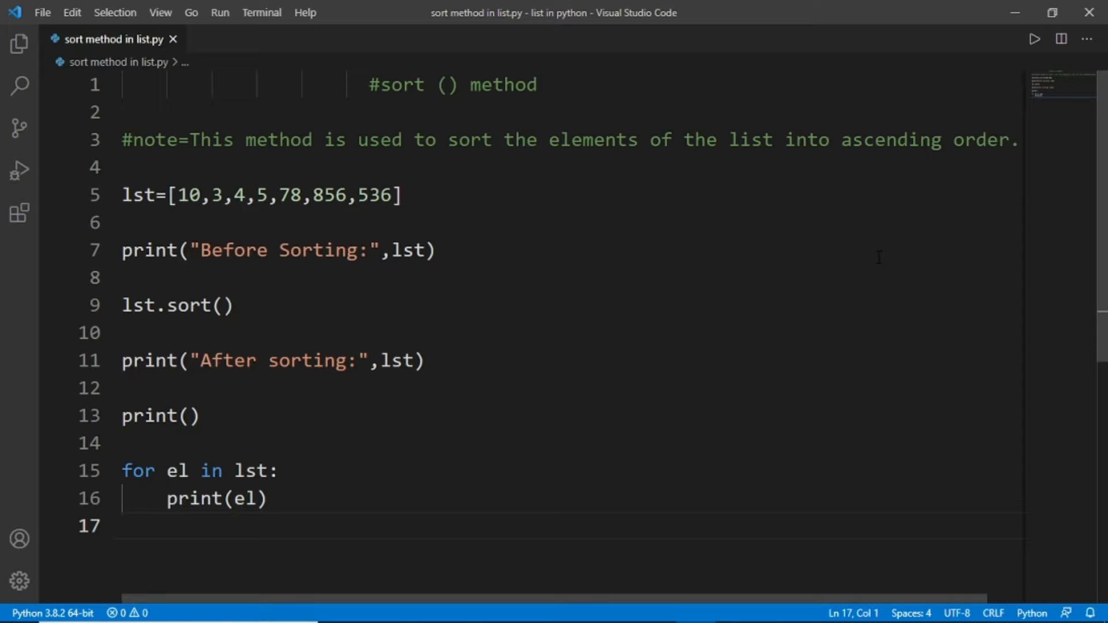
- Run the sort script, producing the 'Python was not found' error in the terminal
{"action": "left_click", "coordinate": [1032, 40]}
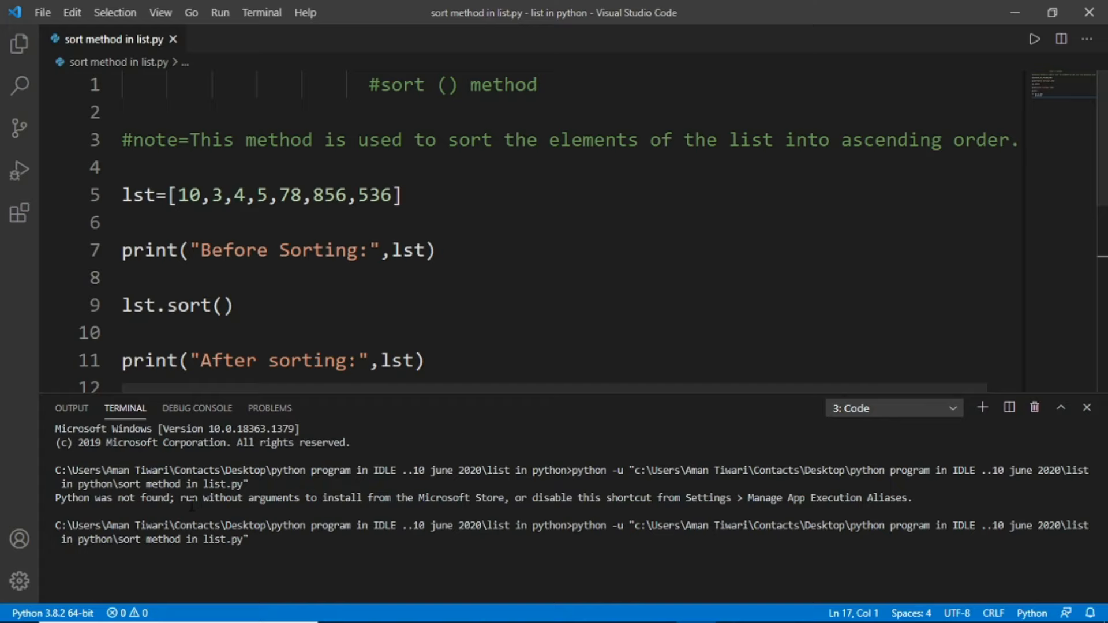
{"action": "key", "text": "Return"}
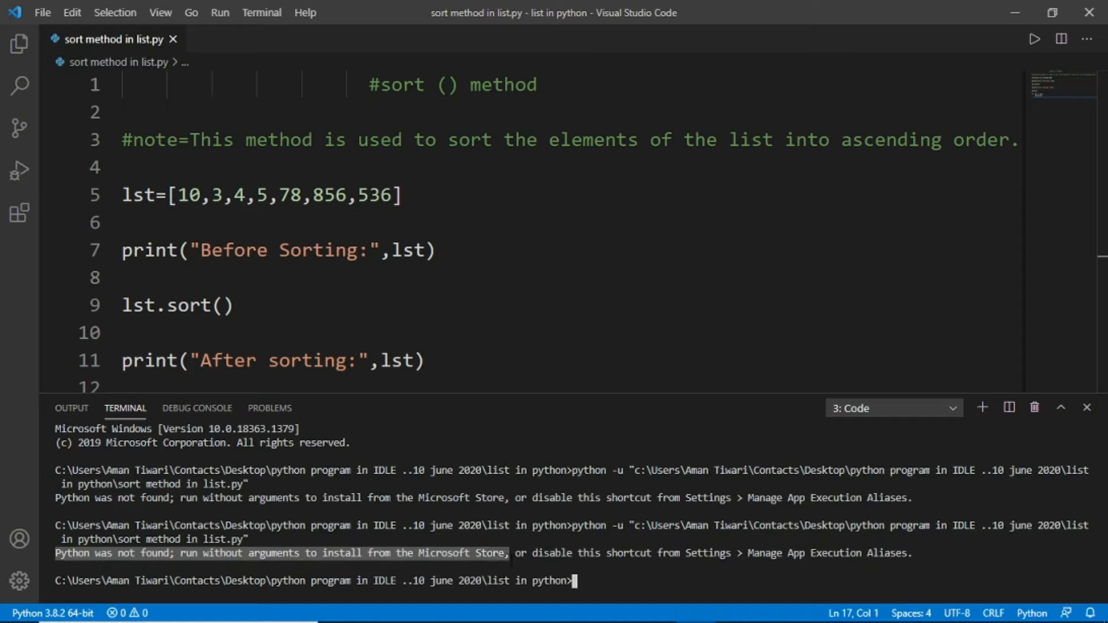
{"action": "mouse_move", "coordinate": [554, 609]}
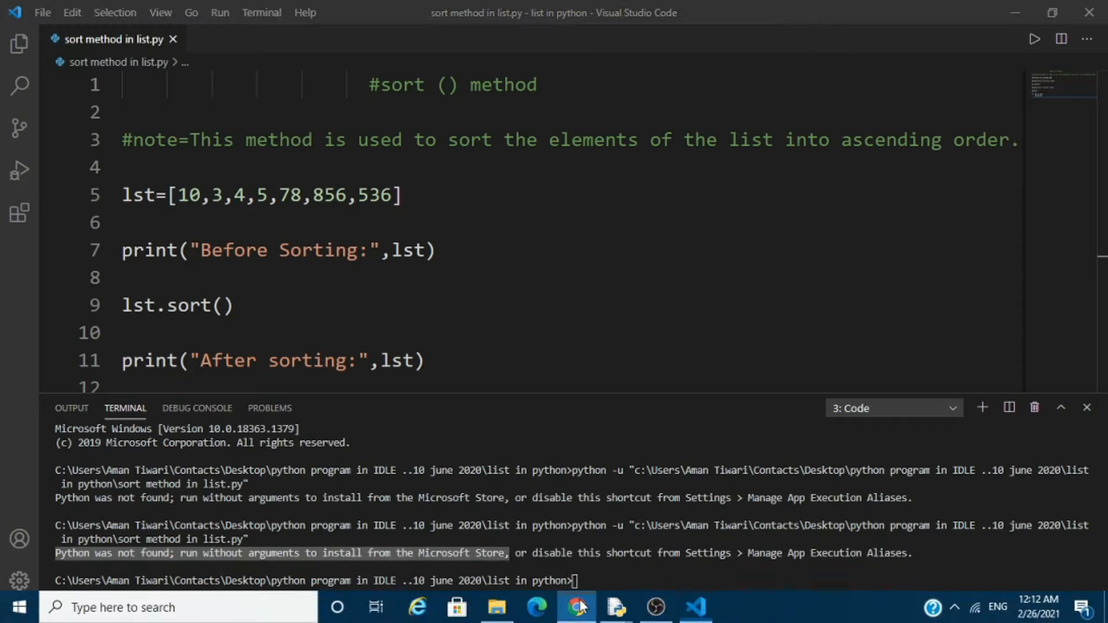
- Search Google in Chrome for the 'Python was not found' error, then return to the editor
{"action": "left_click", "coordinate": [578, 607]}
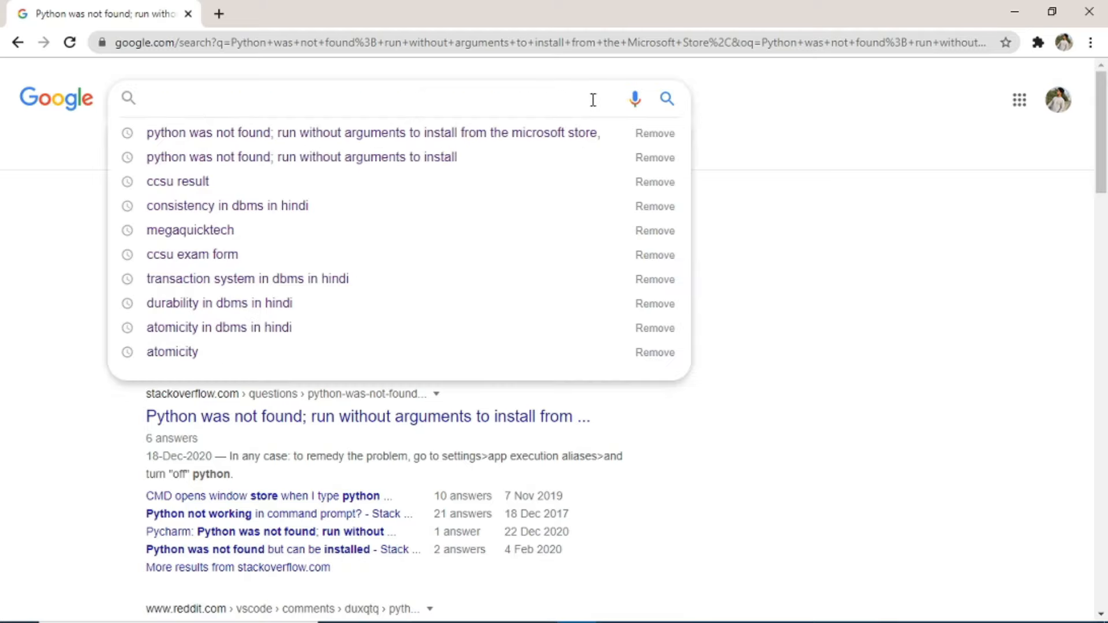
{"action": "left_click", "coordinate": [373, 133]}
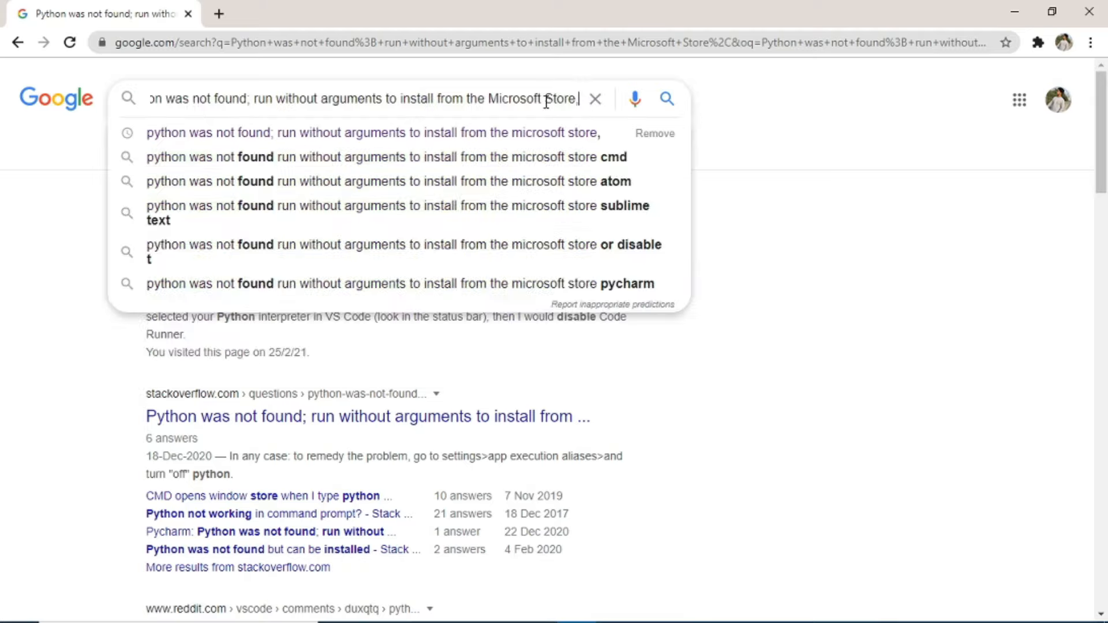
{"action": "key", "text": "Return"}
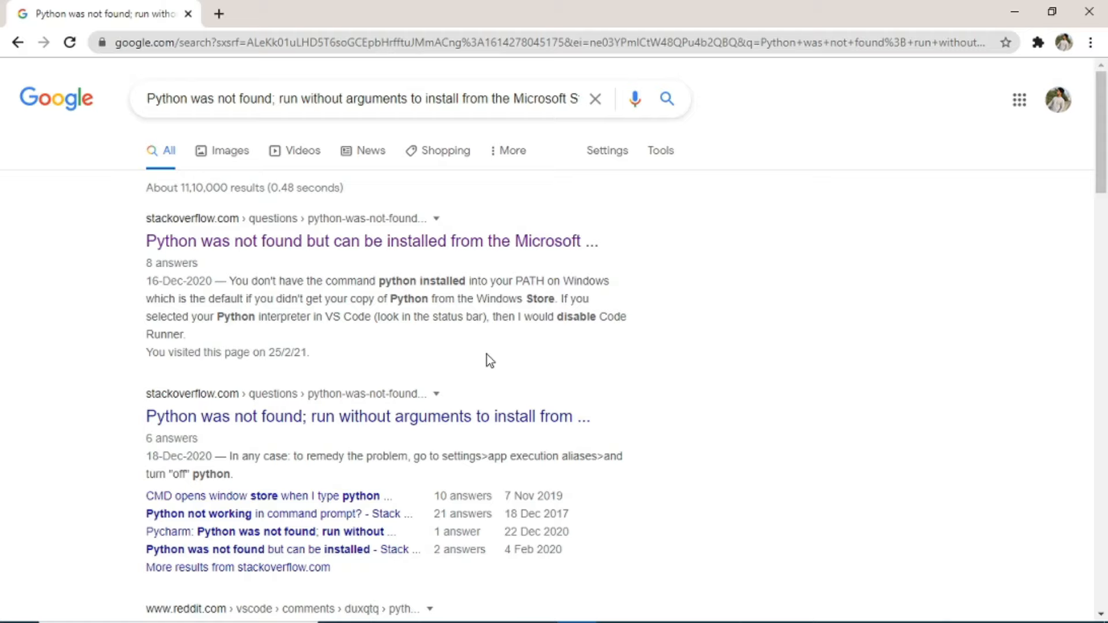
{"action": "mouse_move", "coordinate": [672, 607]}
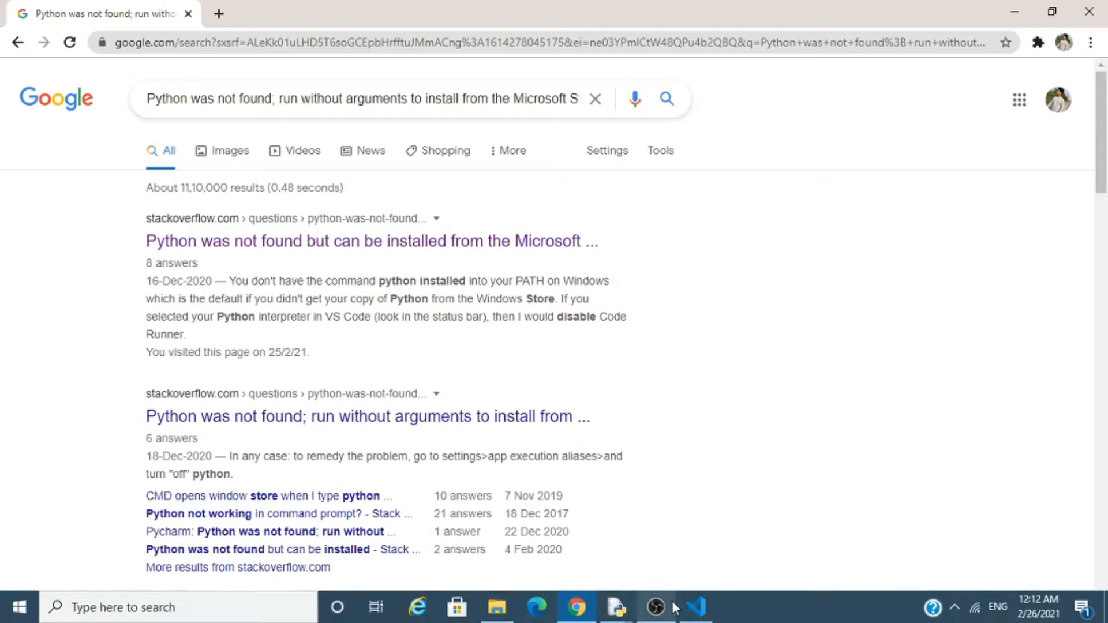
{"action": "left_click", "coordinate": [695, 607]}
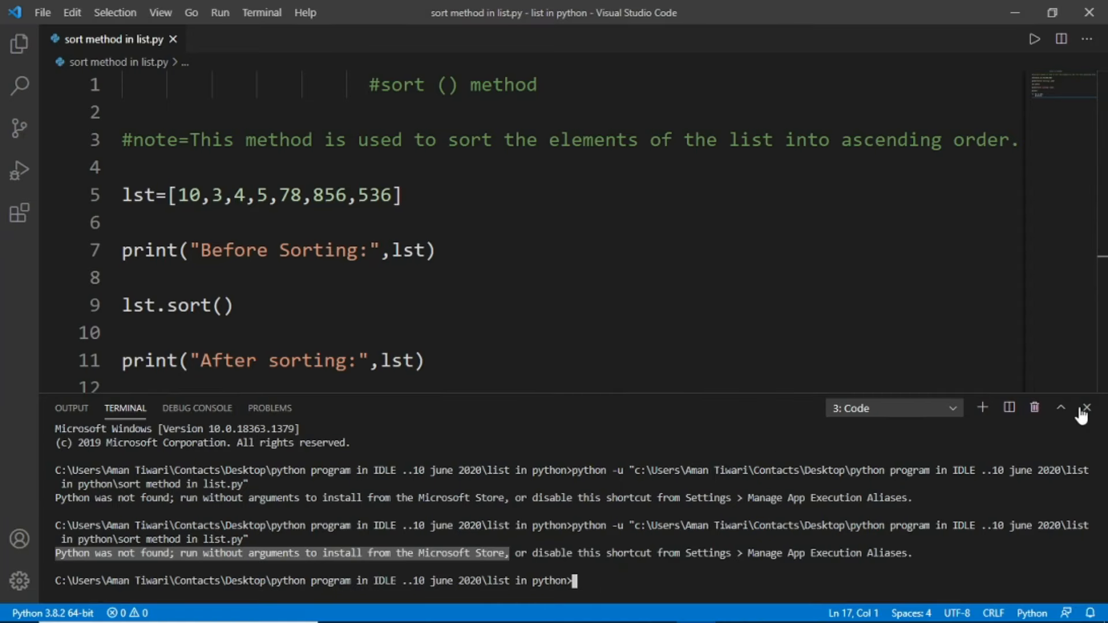
- Close the terminal panel so the full sort script is visible
{"action": "left_click", "coordinate": [1088, 408]}
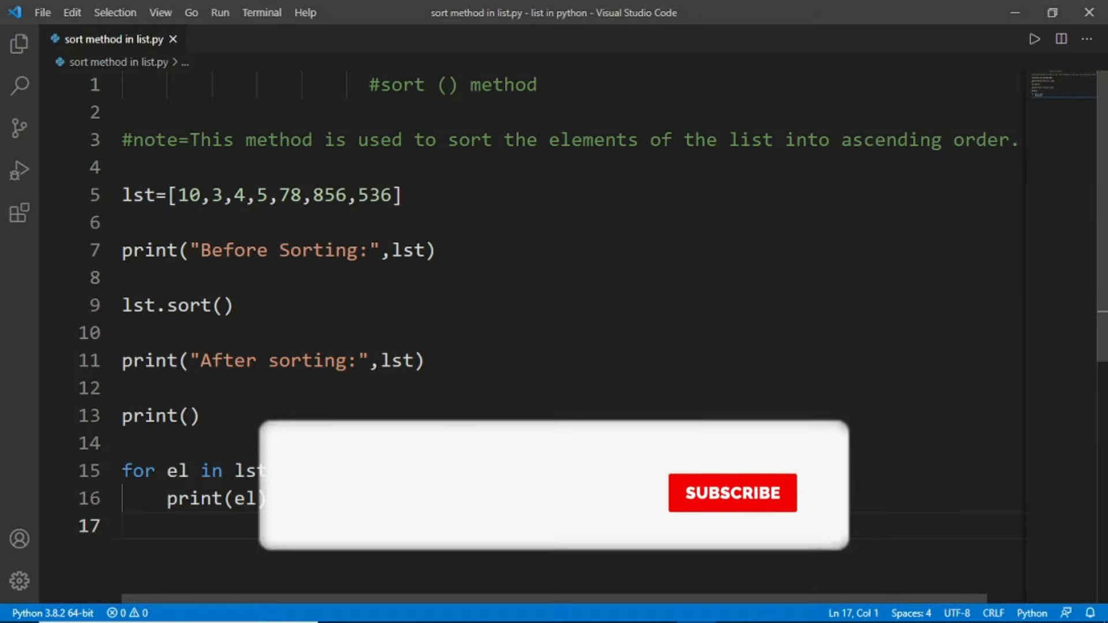
{"action": "left_click", "coordinate": [732, 493]}
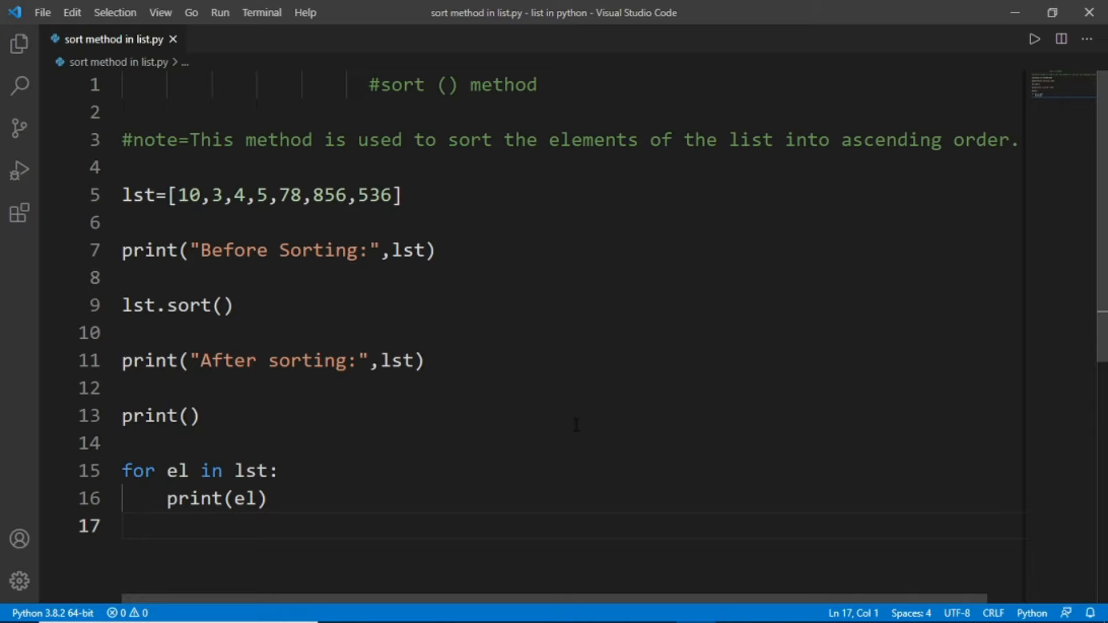
{"action": "mouse_move", "coordinate": [20, 214]}
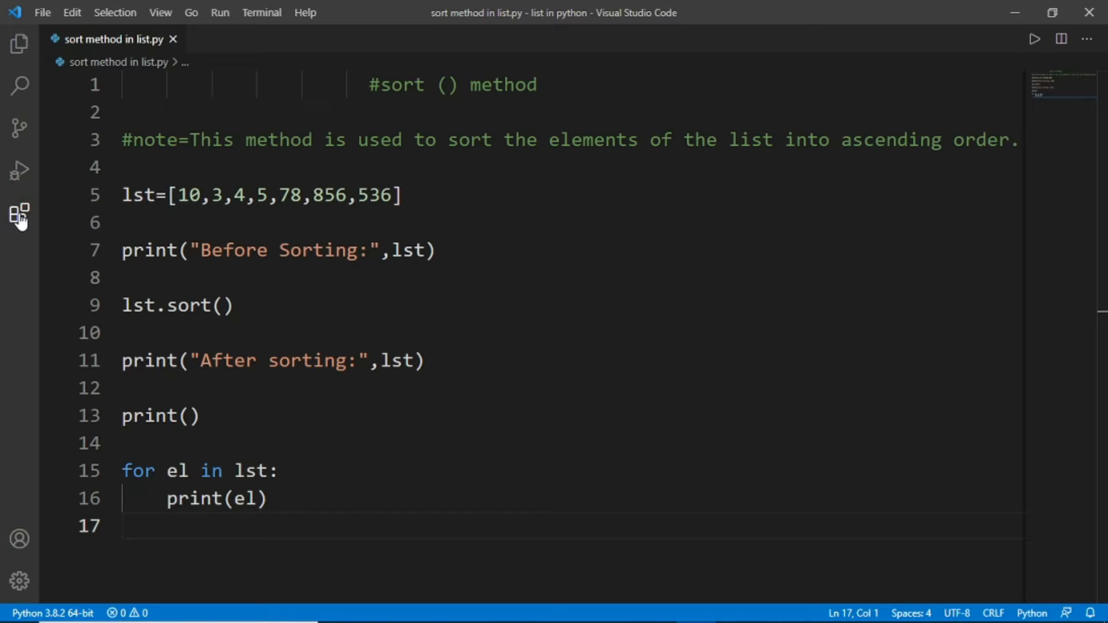
- Uninstall the Code Runner extension from the Extensions view and return to the sort script
{"action": "left_click", "coordinate": [19, 216]}
{"action": "type", "text": "code runner"}
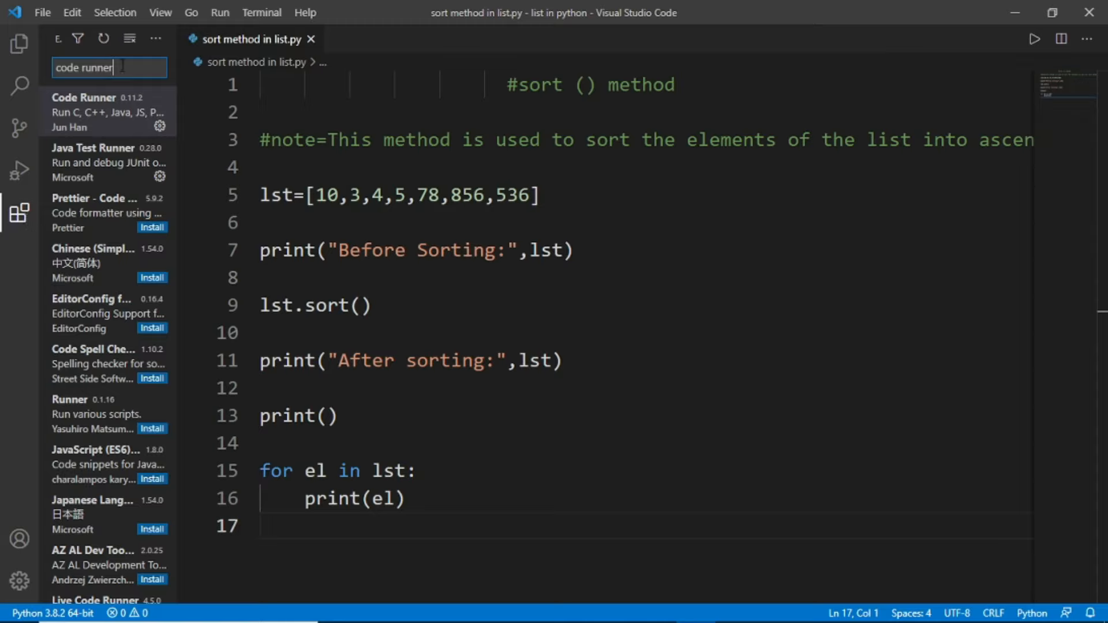
{"action": "mouse_move", "coordinate": [106, 109]}
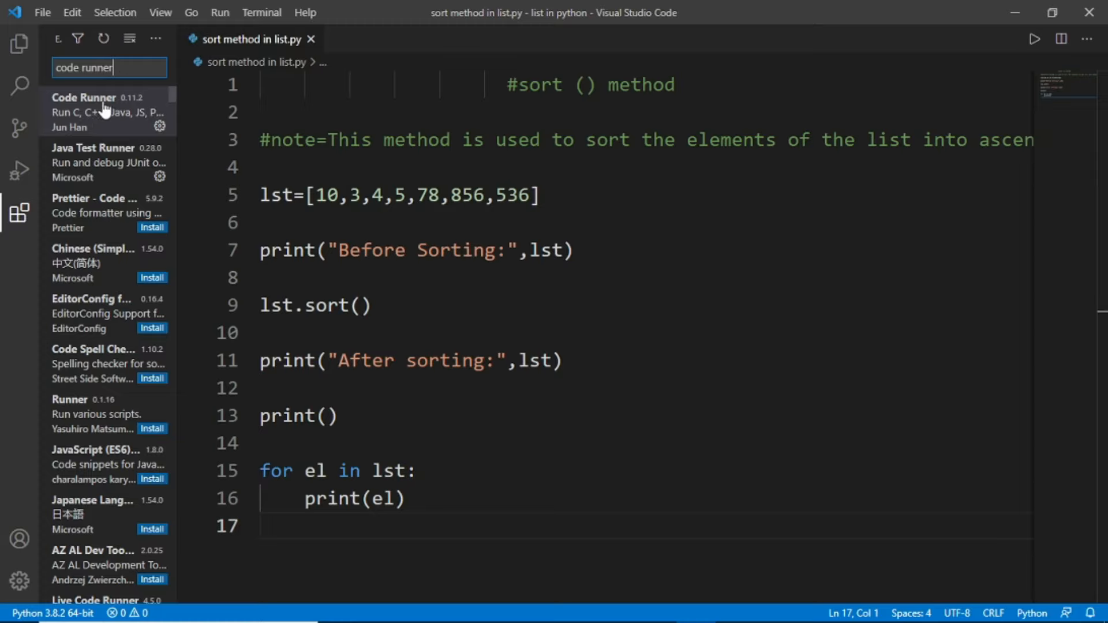
{"action": "left_click", "coordinate": [83, 112]}
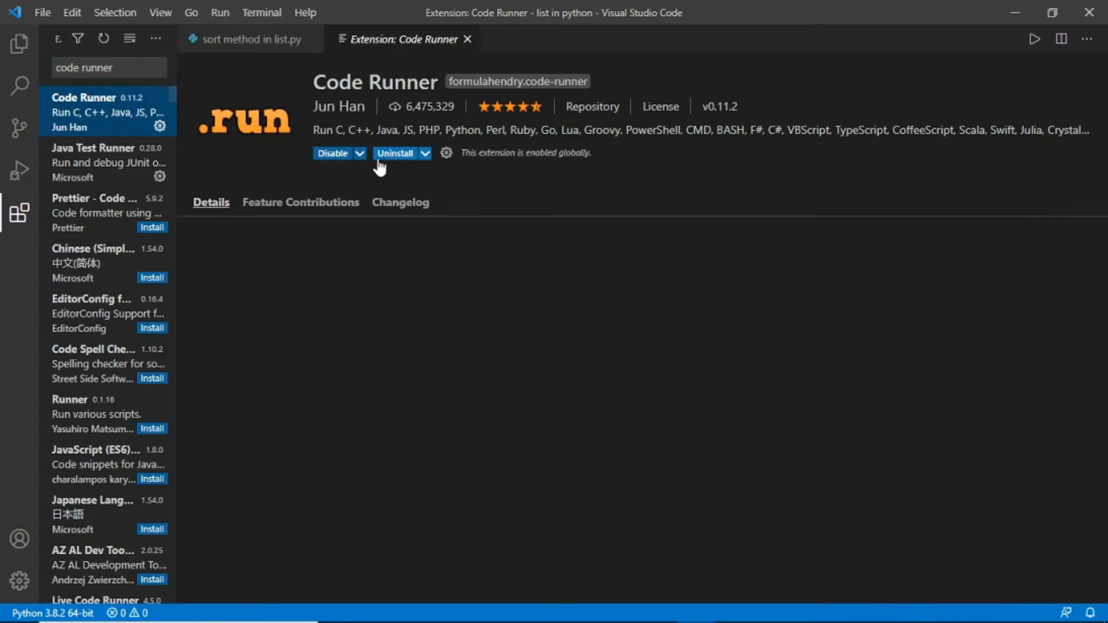
{"action": "left_click", "coordinate": [396, 154]}
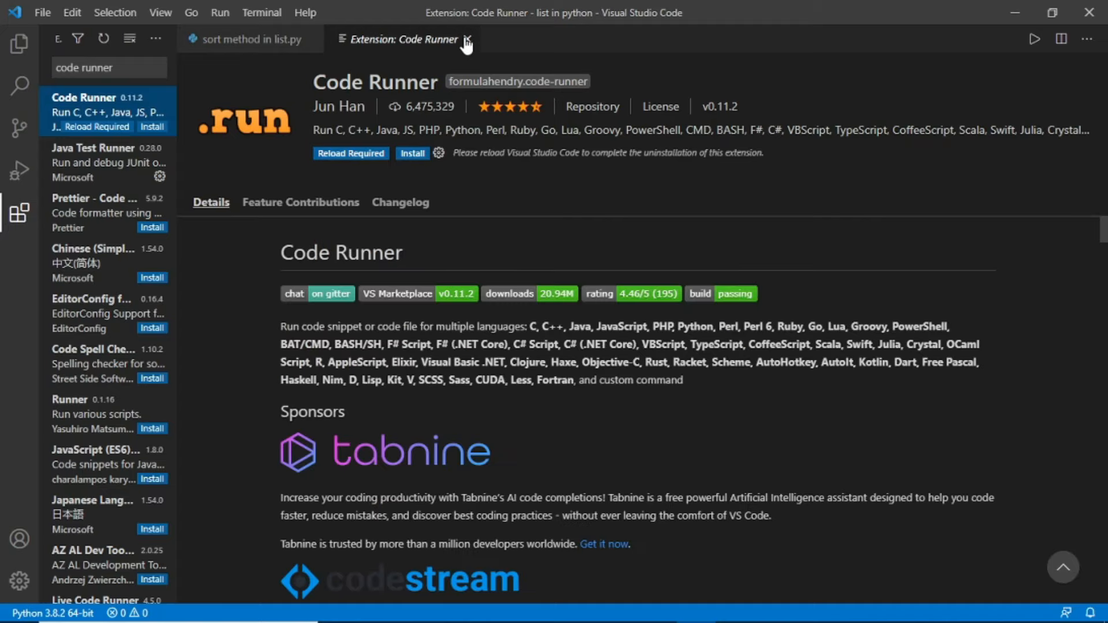
{"action": "left_click", "coordinate": [467, 39]}
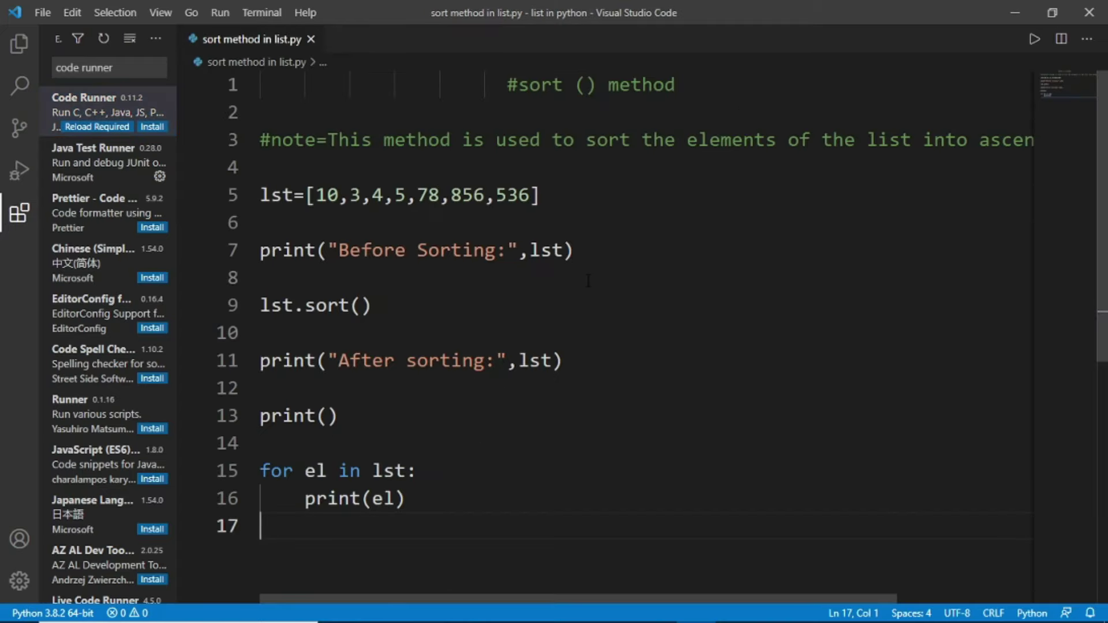
{"action": "mouse_move", "coordinate": [20, 216]}
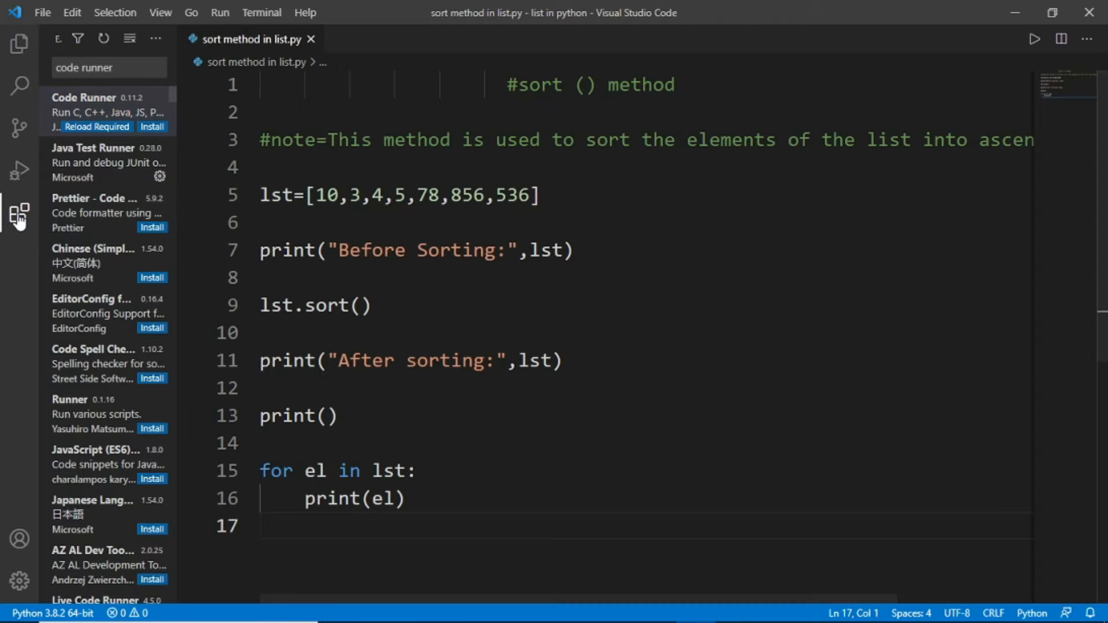
{"action": "left_click", "coordinate": [20, 215]}
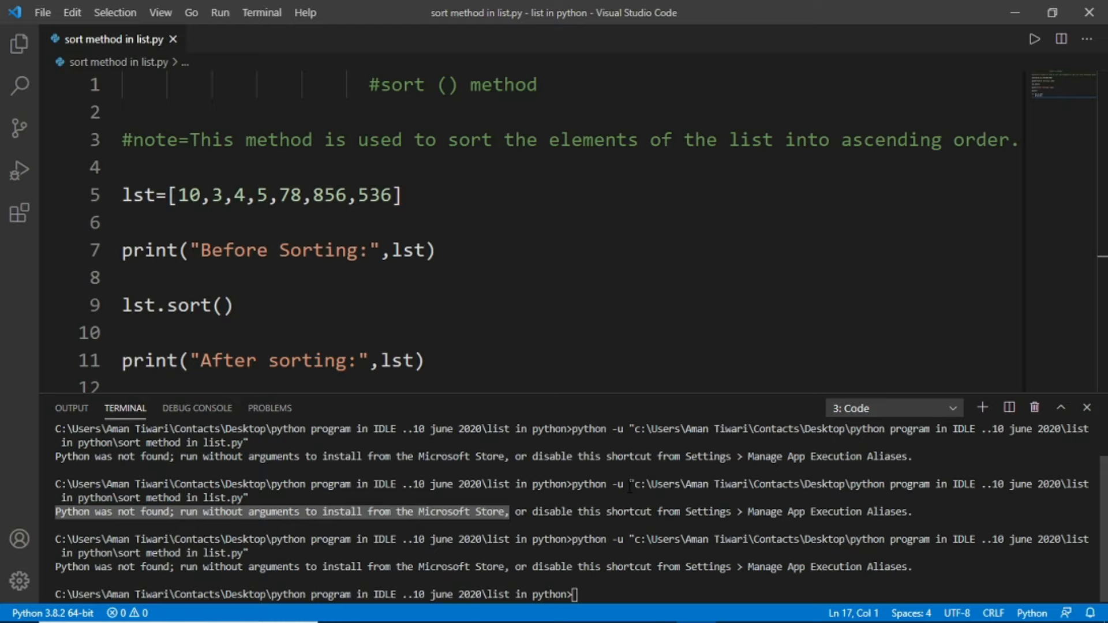
{"action": "mouse_move", "coordinate": [1089, 13]}
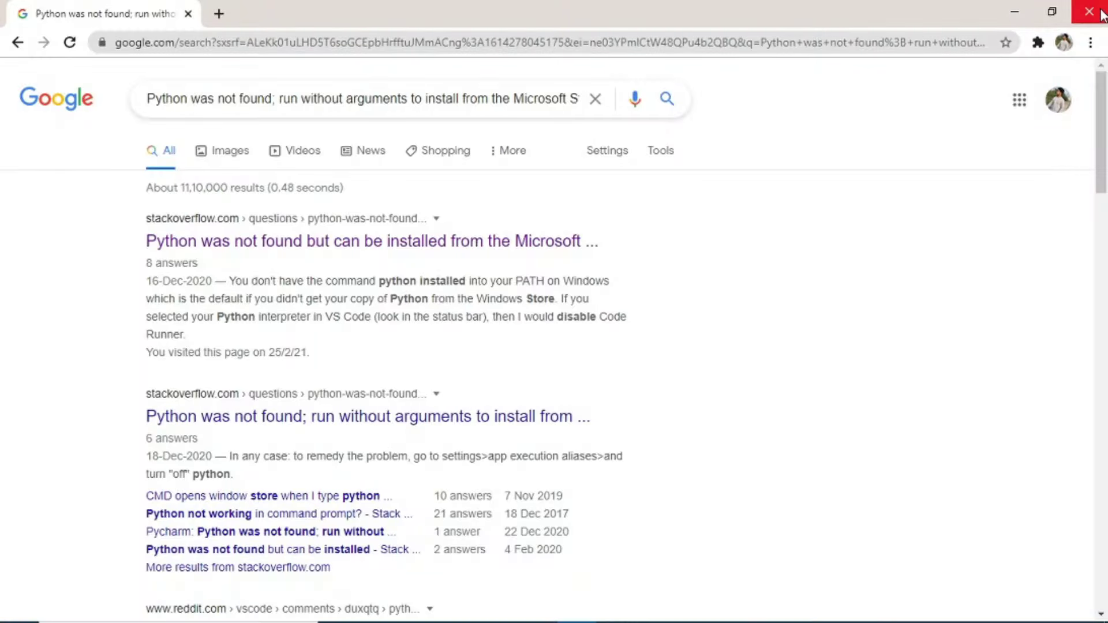
- Close the Chrome window showing the error search results
{"action": "left_click", "coordinate": [1089, 11]}
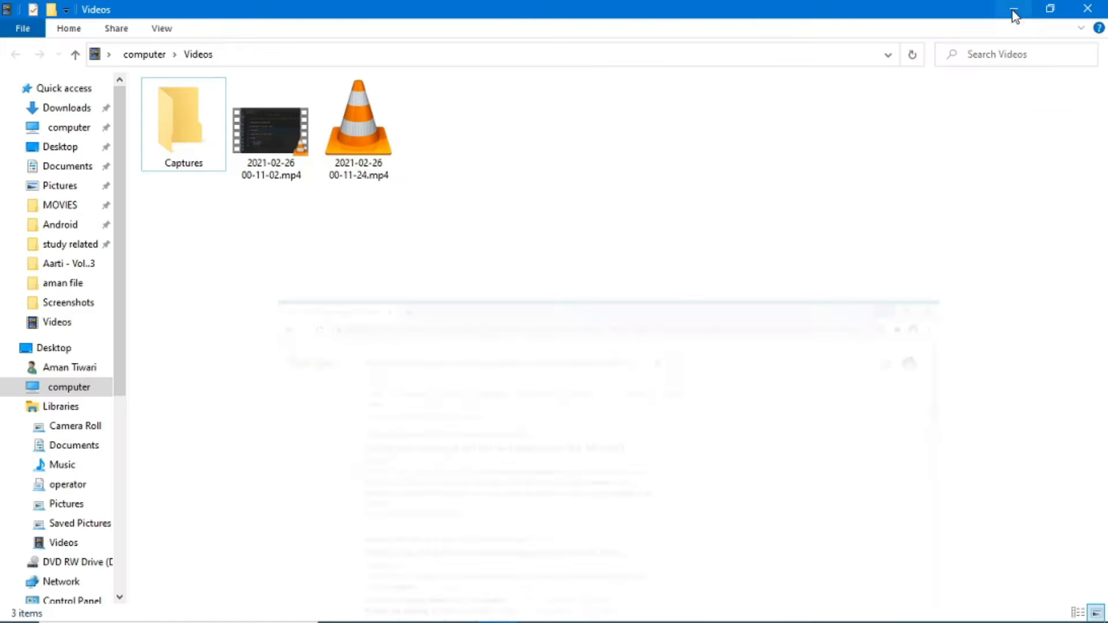
- Minimize the Videos folder window and relaunch Visual Studio Code from the desktop shortcut
{"action": "left_click", "coordinate": [1016, 9]}
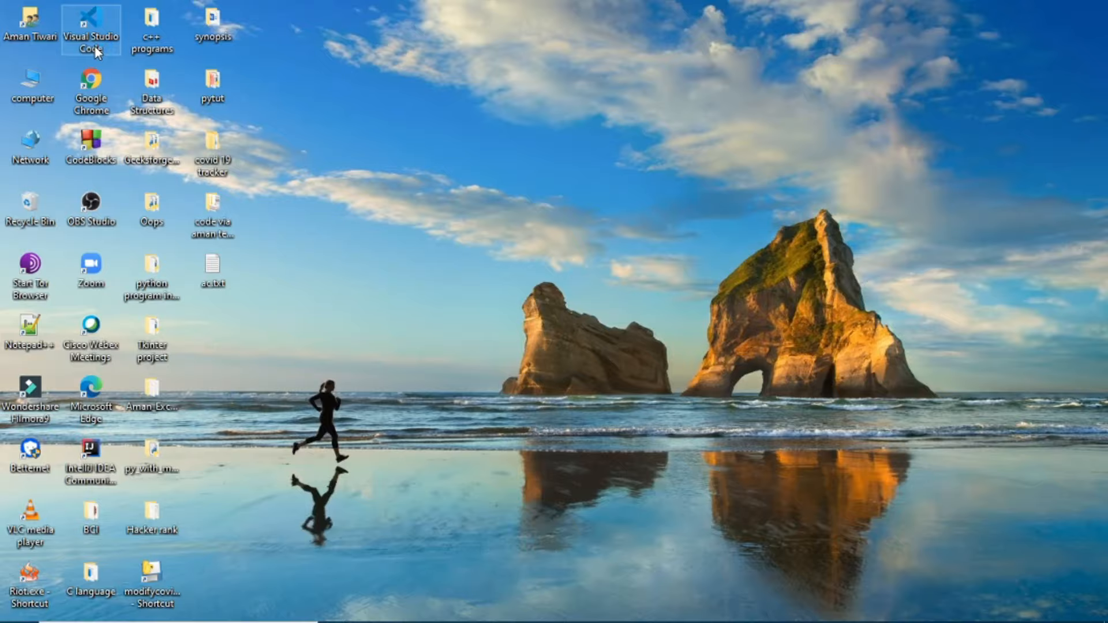
{"action": "double_click", "coordinate": [92, 24]}
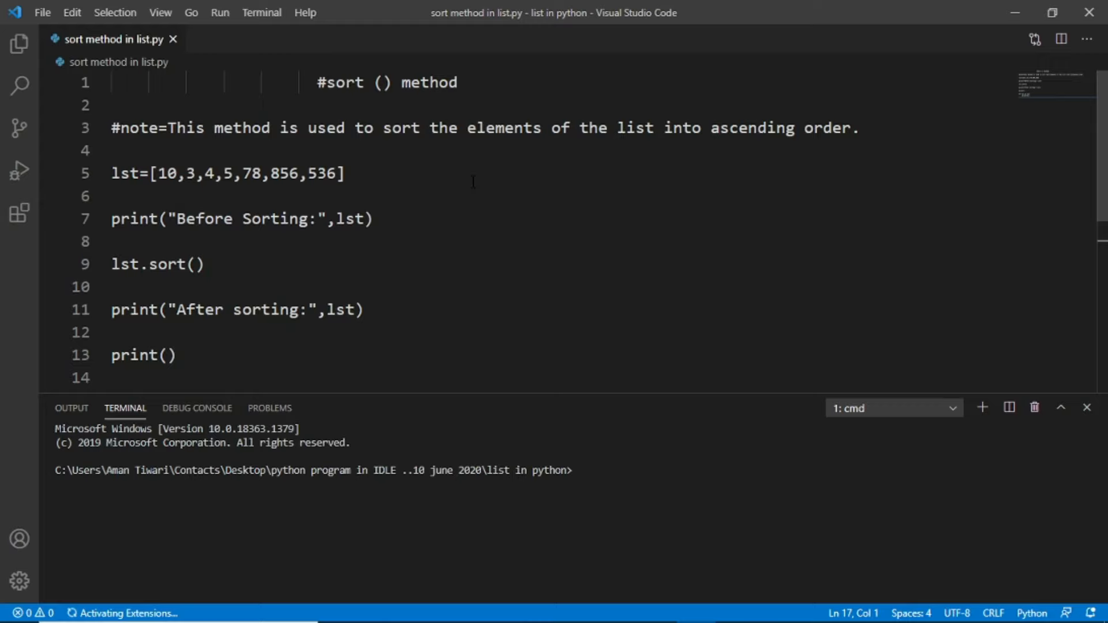
- Run the sort script with Run Python File, printing the list before and after sorting
{"action": "scroll", "scroll_direction": "down", "scroll_amount": 3}
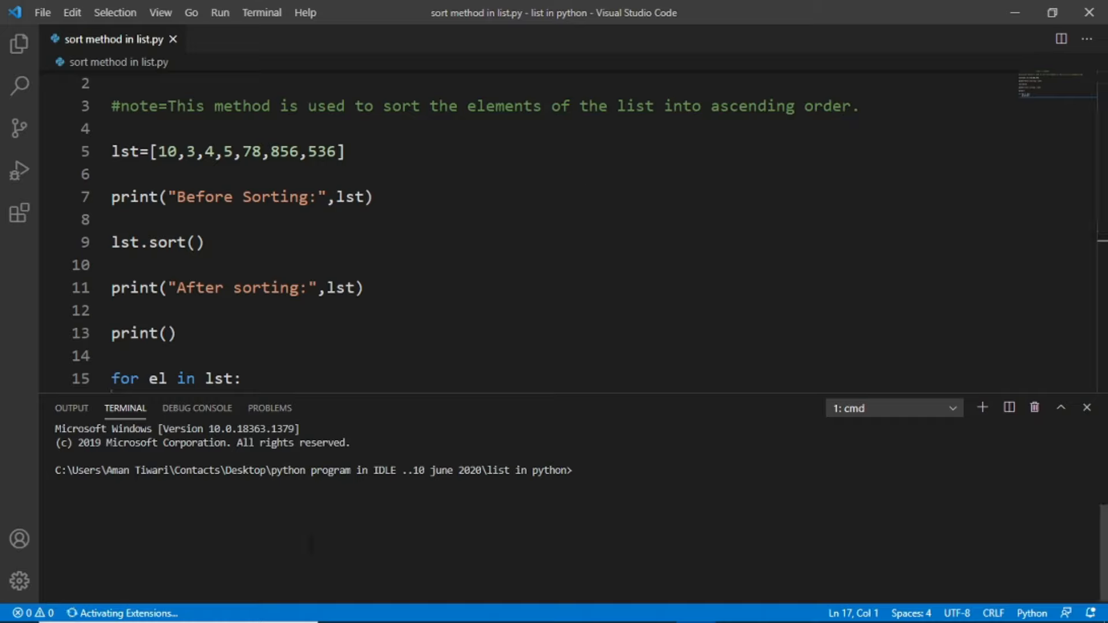
{"action": "mouse_move", "coordinate": [309, 544]}
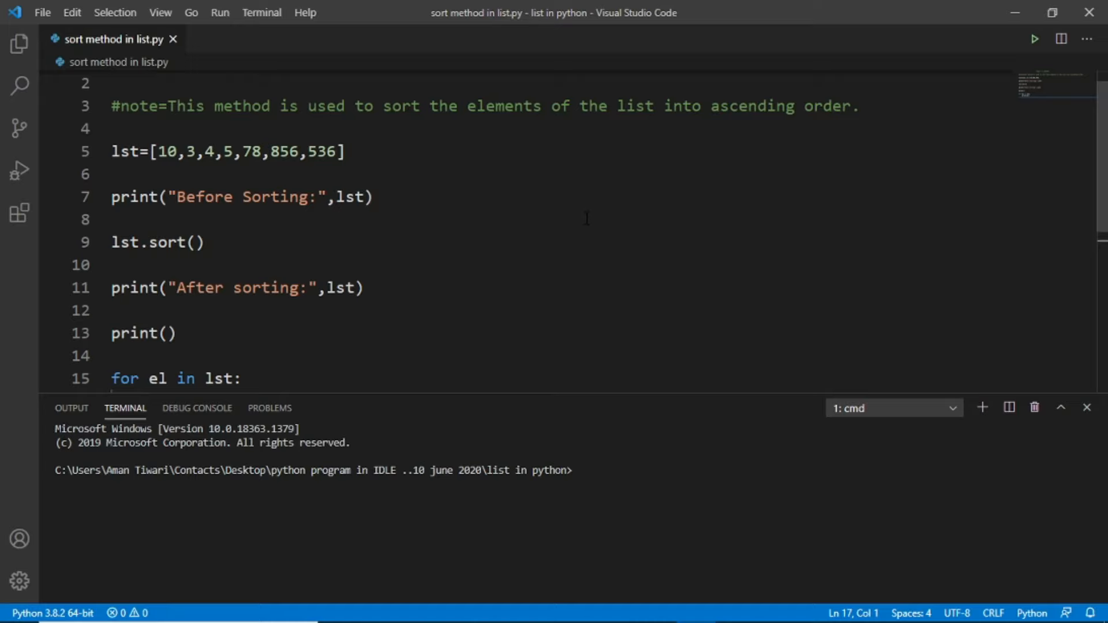
{"action": "left_click", "coordinate": [1035, 40]}
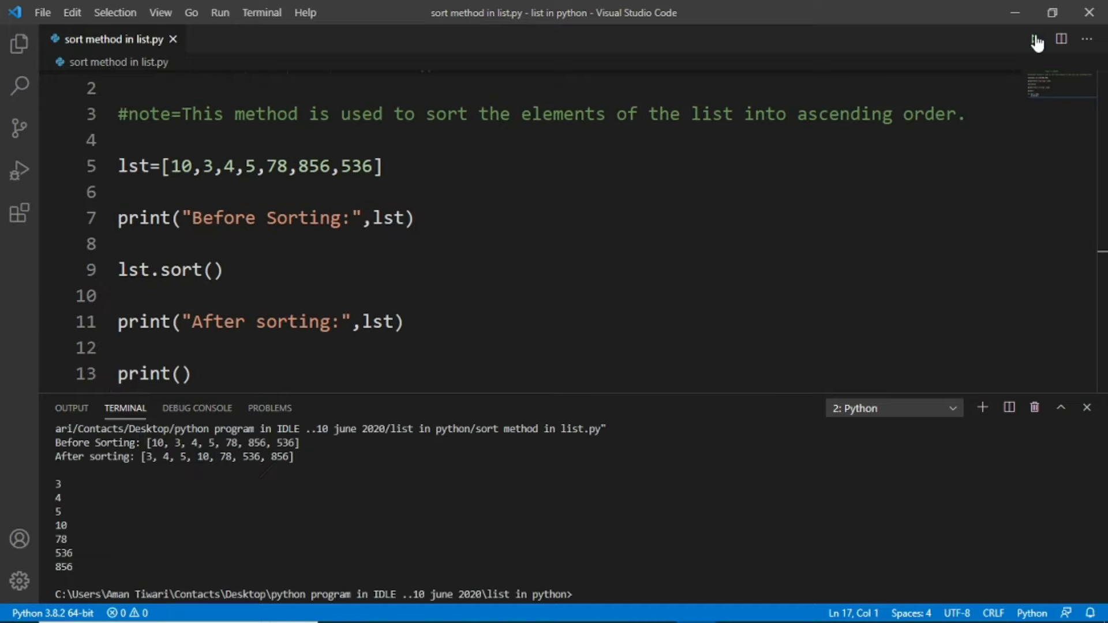